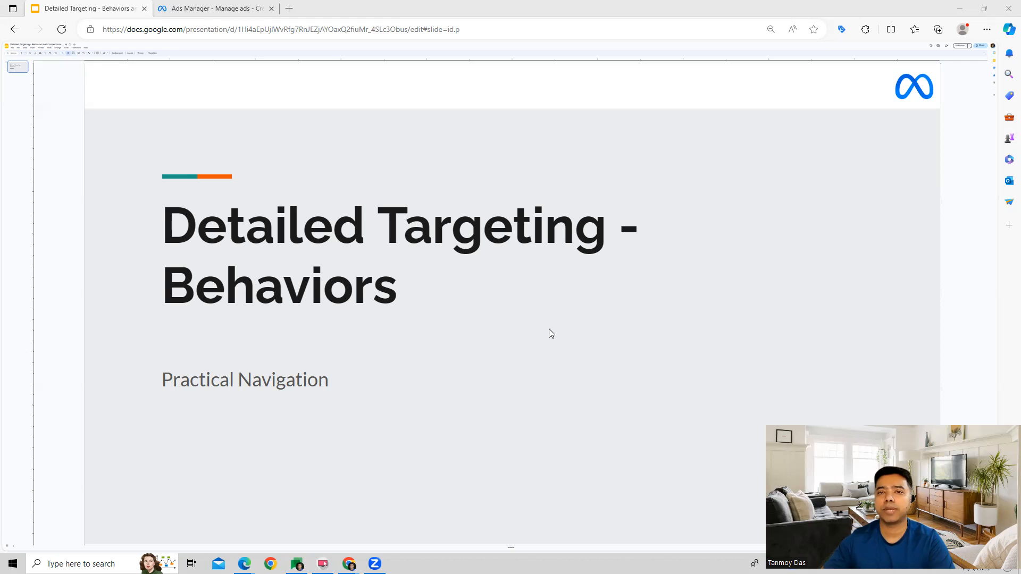
Browse the ad set's detailed targeting list and expand the Behaviours category
click(216, 9)
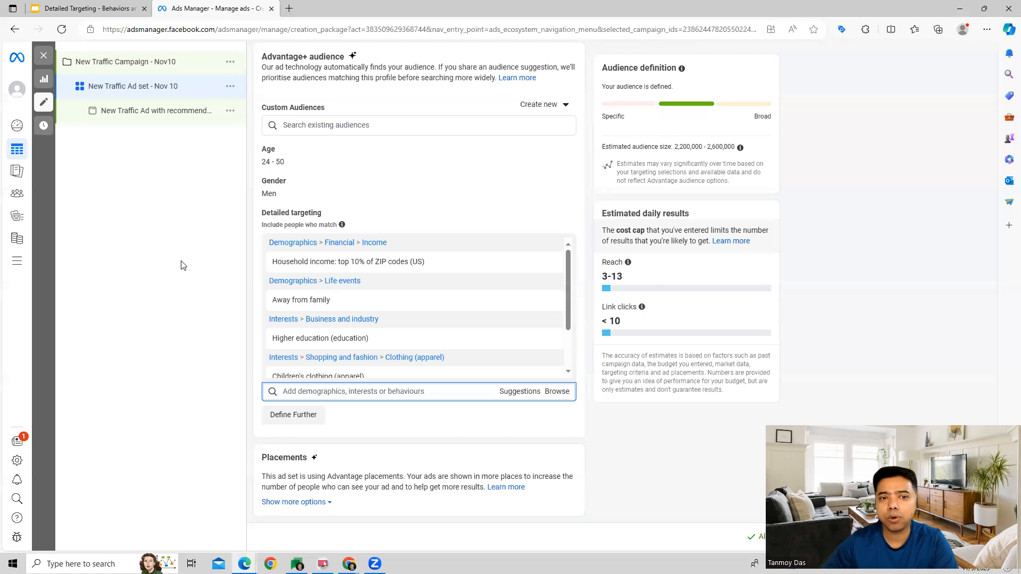
mouse_move(381, 204)
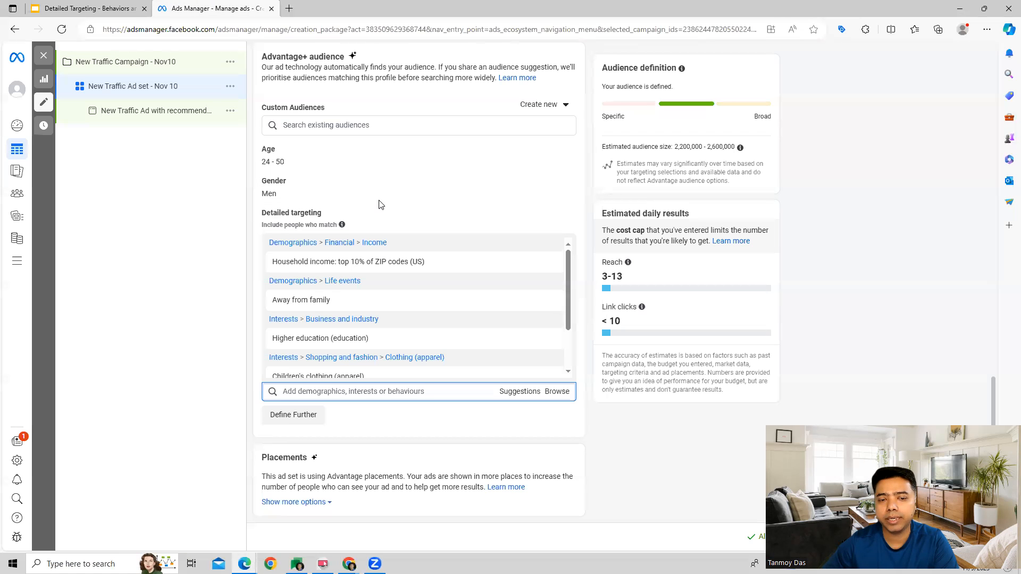
click(557, 392)
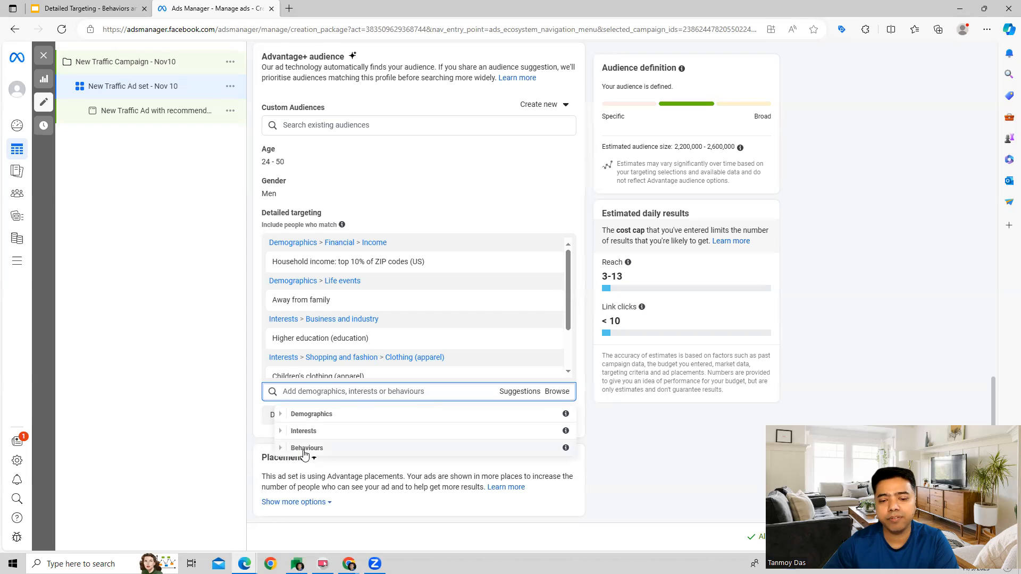
click(307, 448)
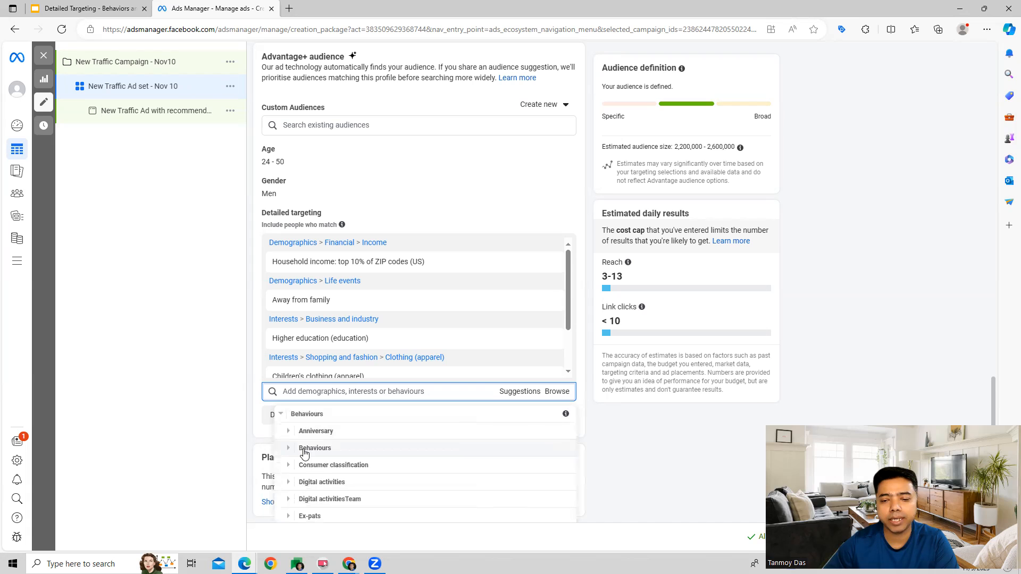
mouse_move(565, 413)
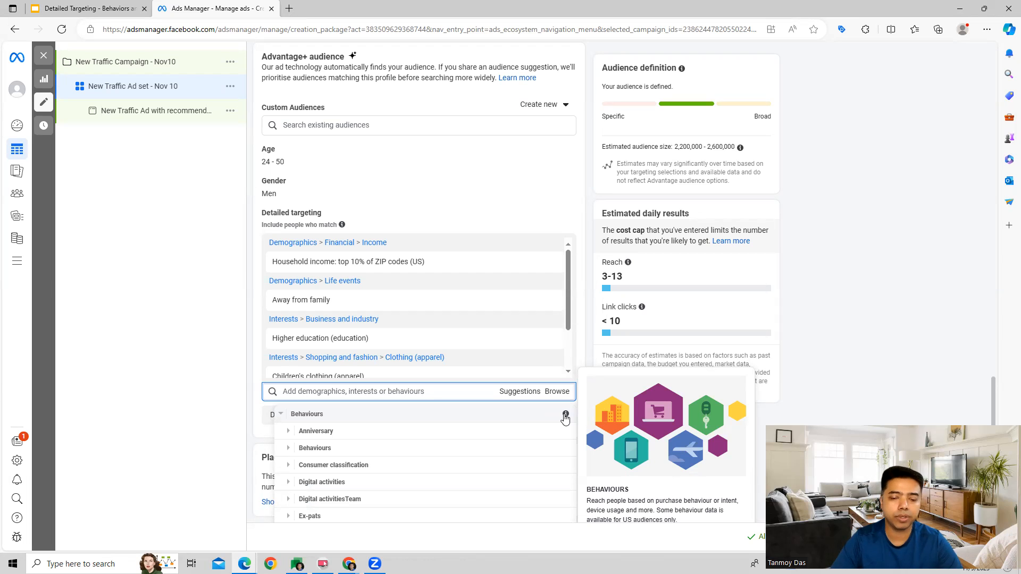
mouse_move(392, 425)
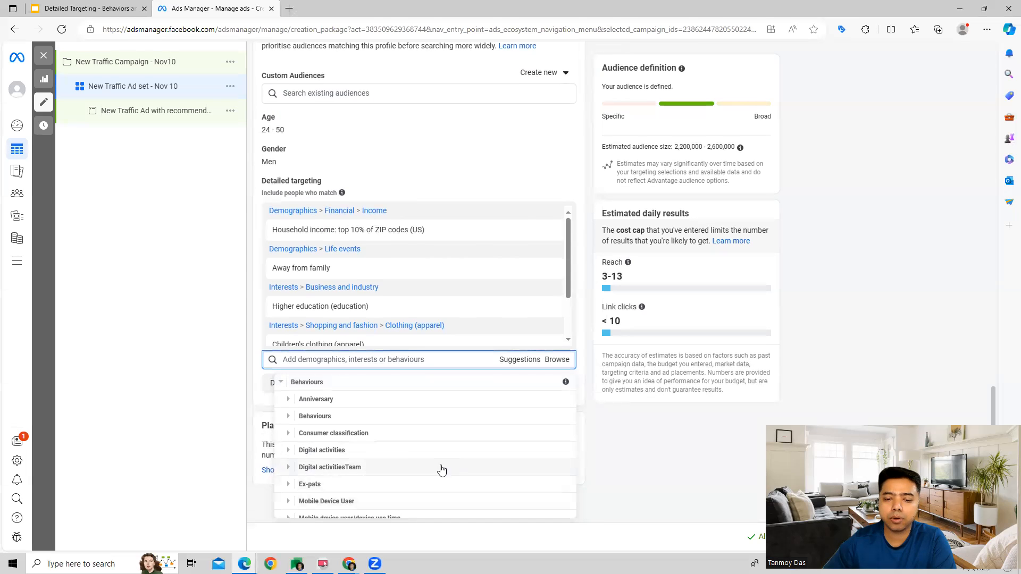
mouse_move(314, 400)
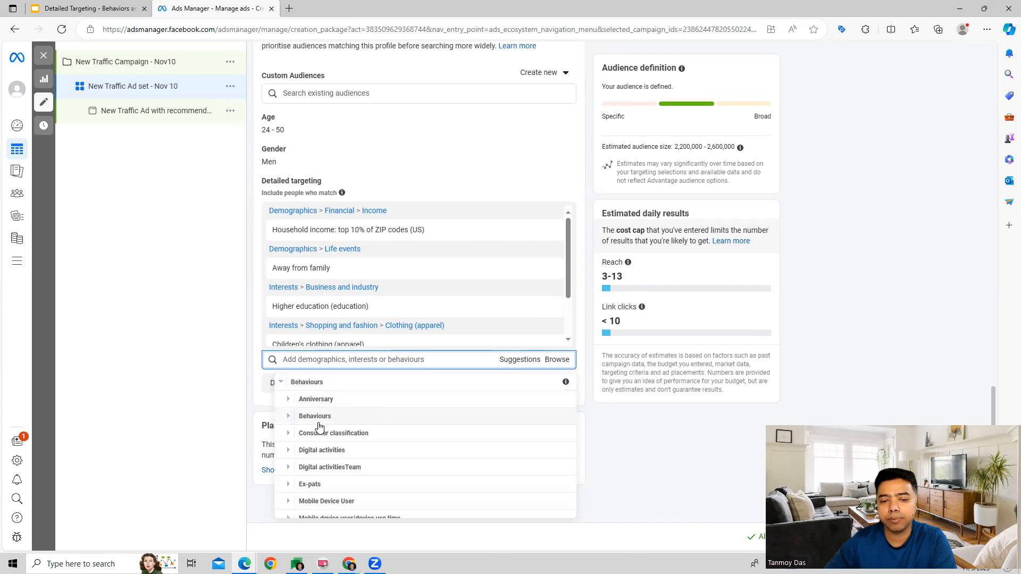
click(288, 416)
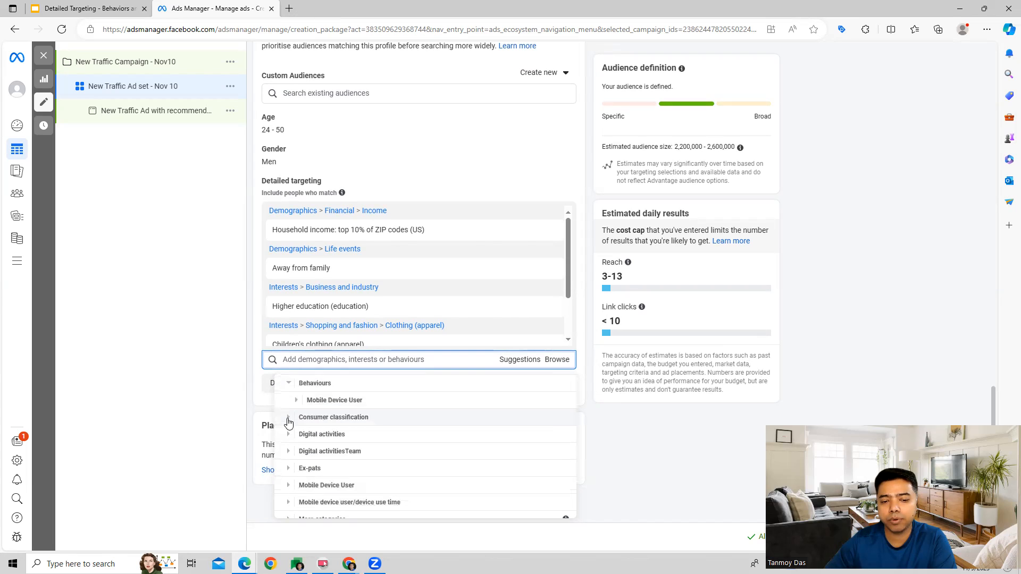
mouse_move(362, 414)
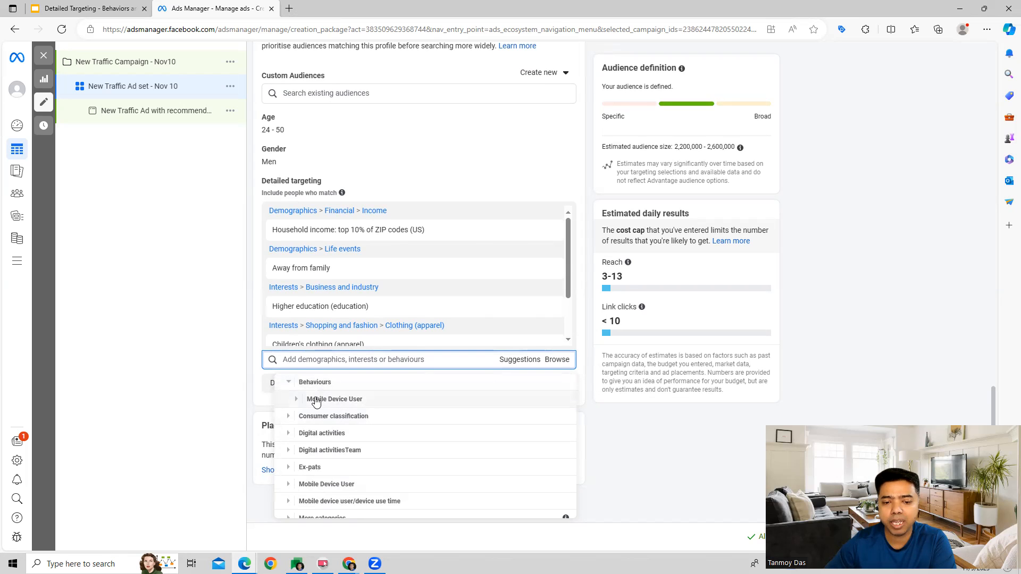
click(297, 399)
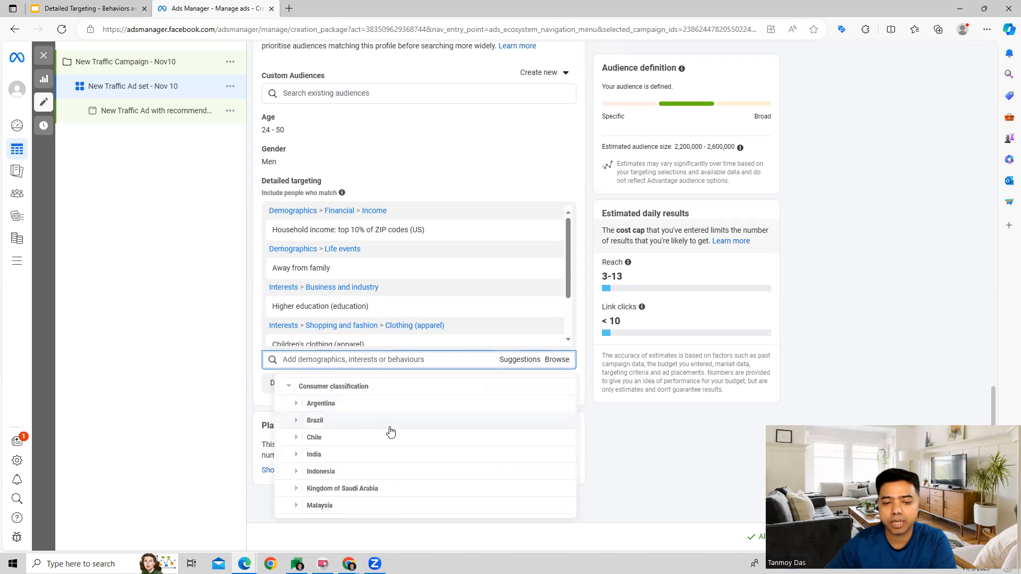
click(289, 386)
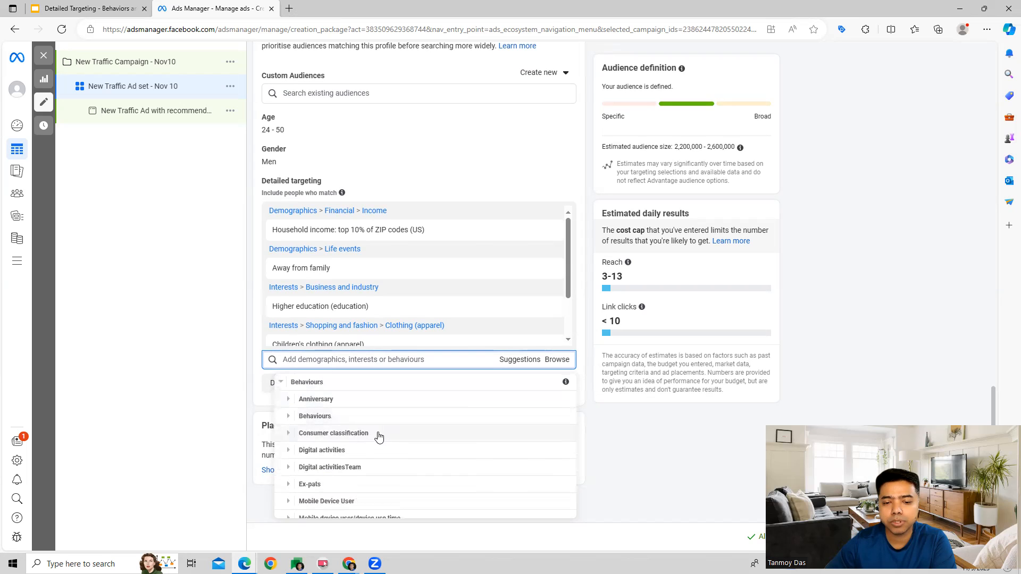
scroll(down, 3)
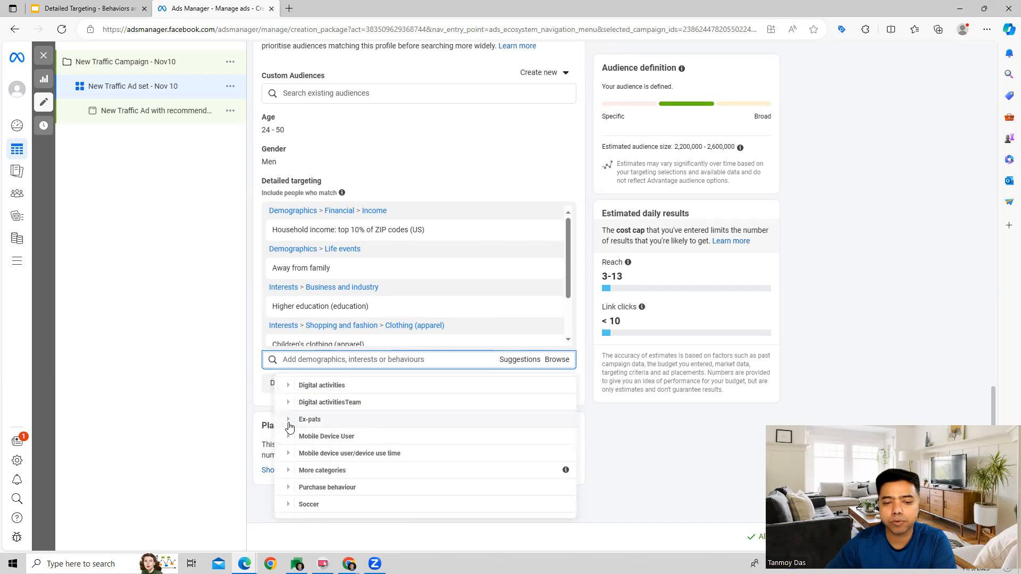
Include Behaviours > Ex-pats 'Family of those who live abroad' in detailed targeting
click(289, 419)
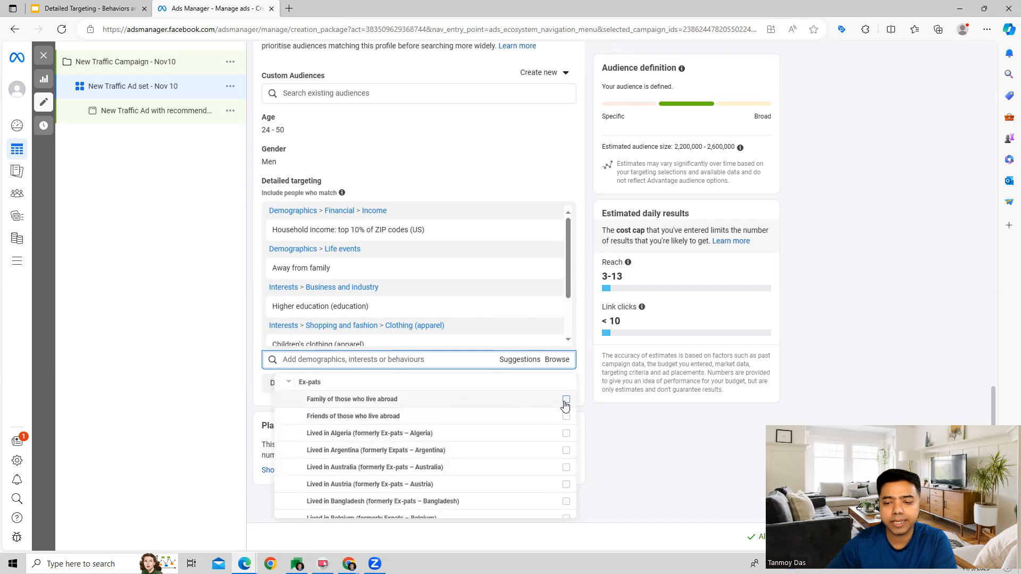
click(566, 400)
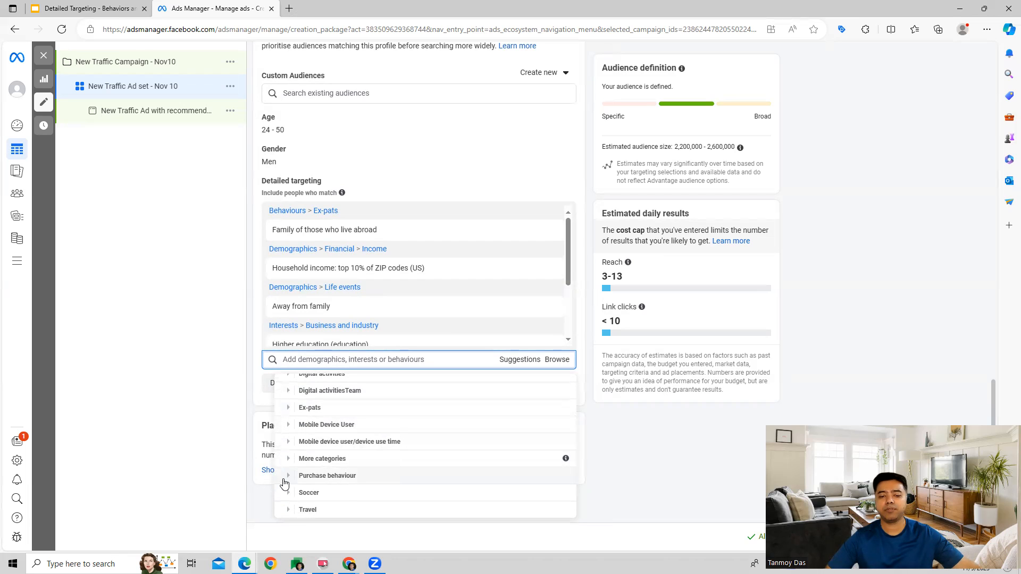
Include Purchase behaviour 'Engaged shoppers', growing the audience to 2,700,000–3,100,000
click(288, 459)
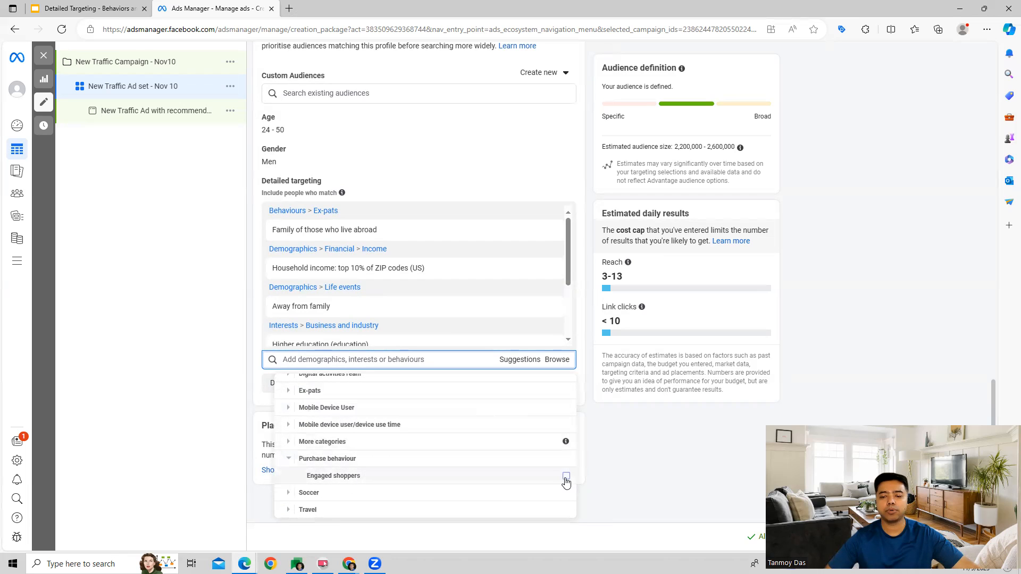
click(566, 476)
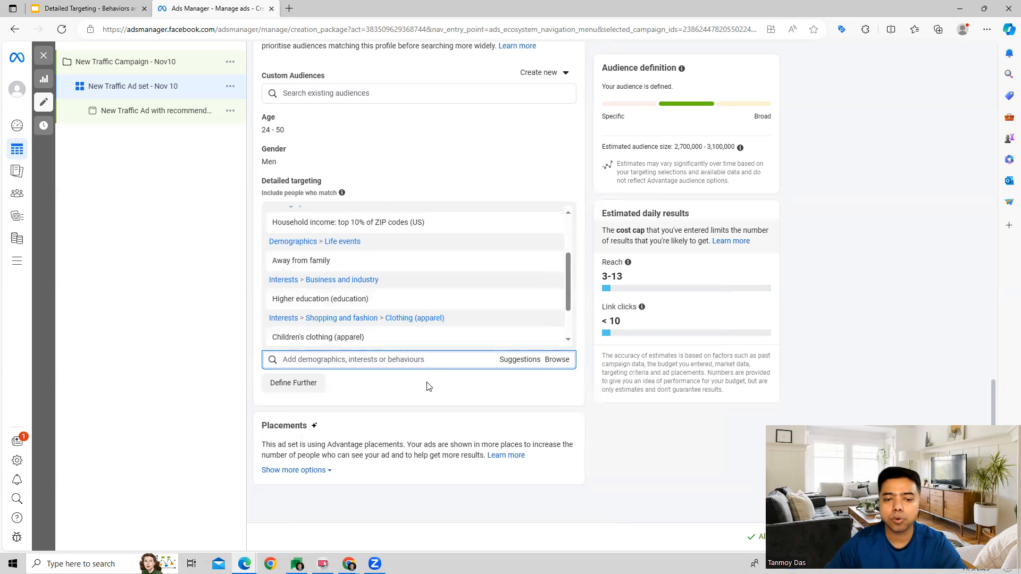
mouse_move(584, 357)
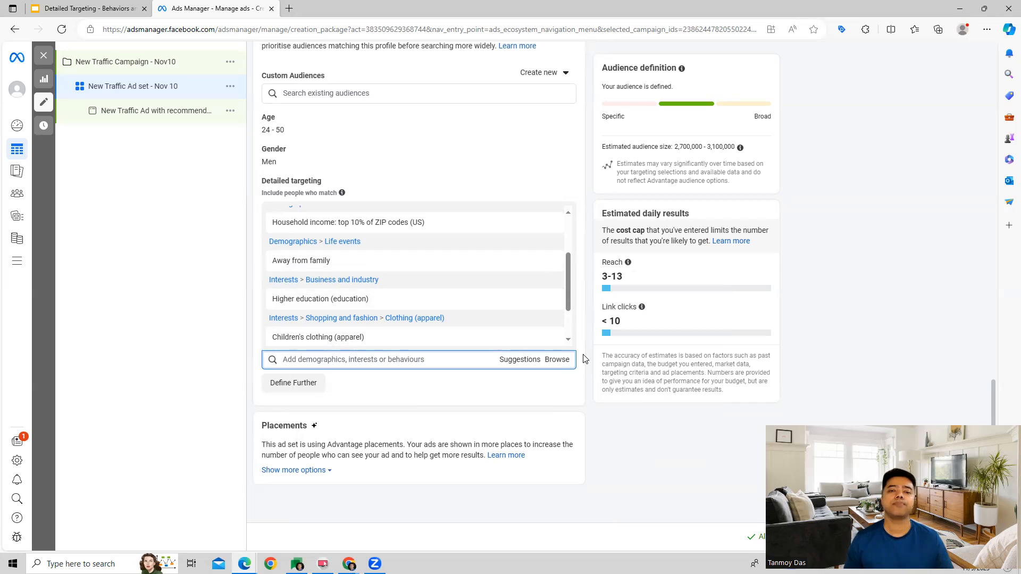
mouse_move(428, 416)
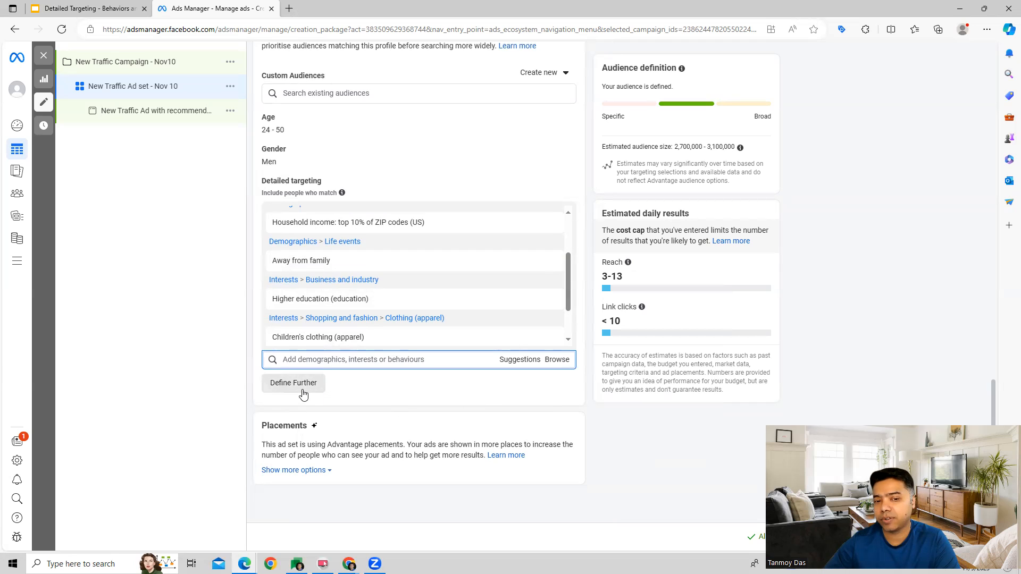
click(293, 383)
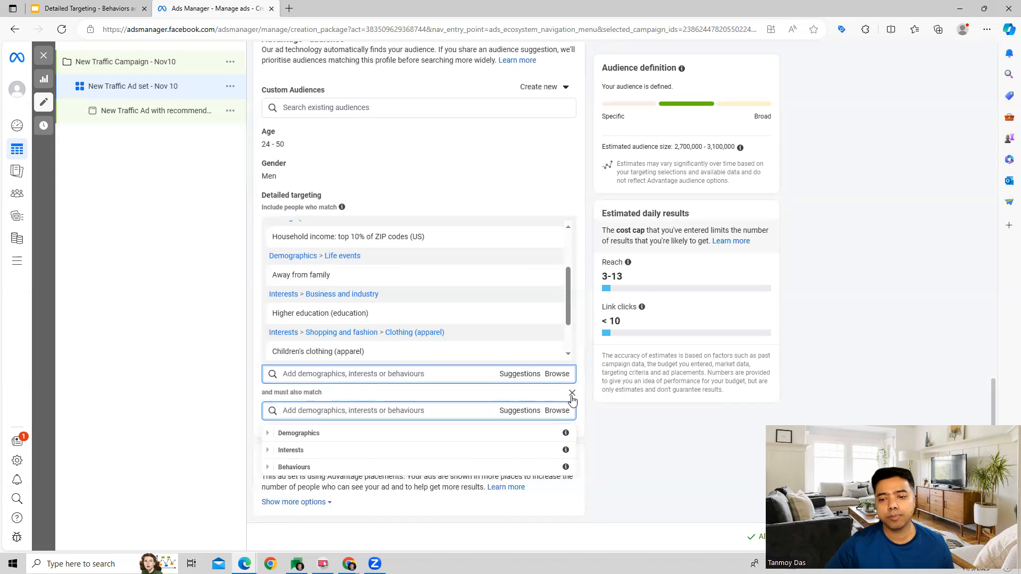
click(572, 393)
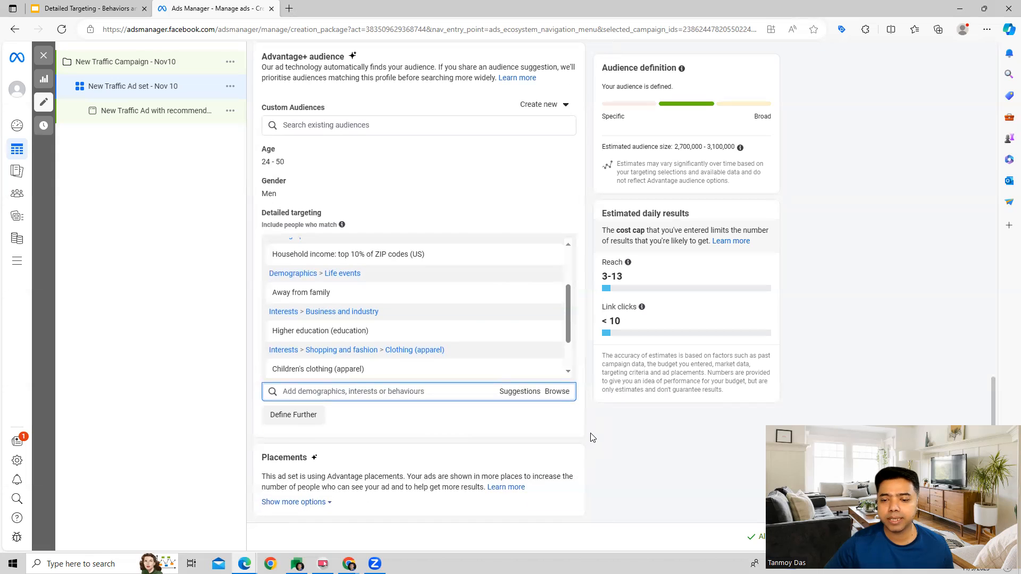